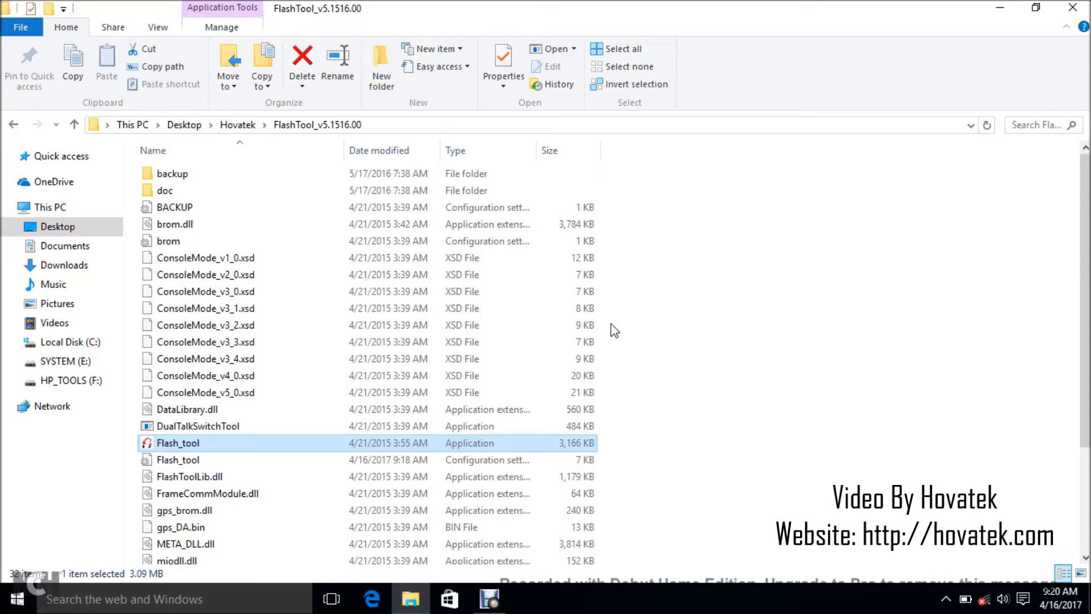
pyautogui.moveTo(600, 376)
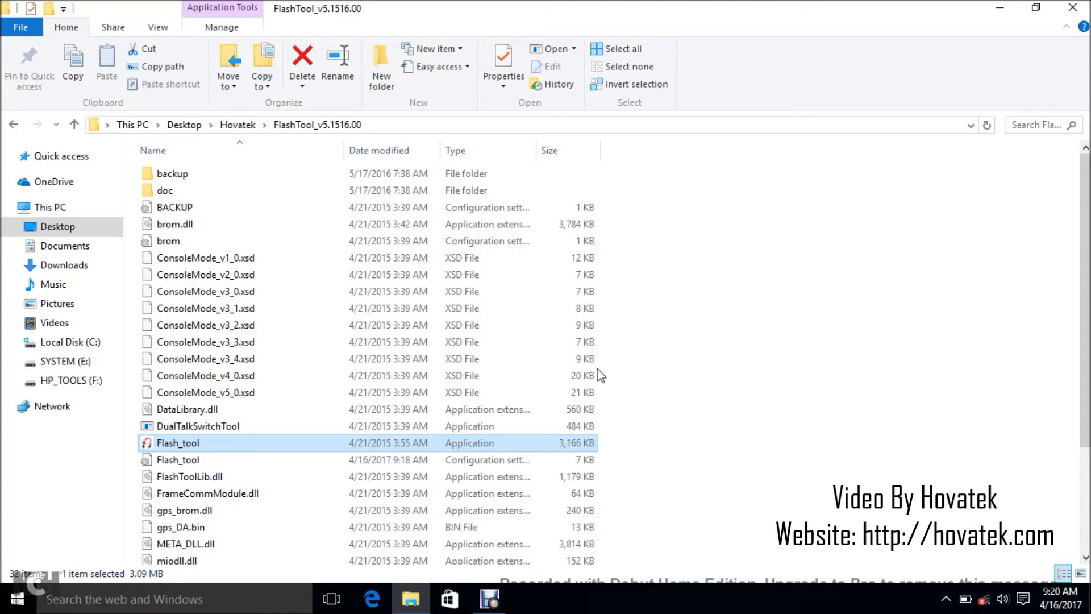
pyautogui.moveTo(203, 457)
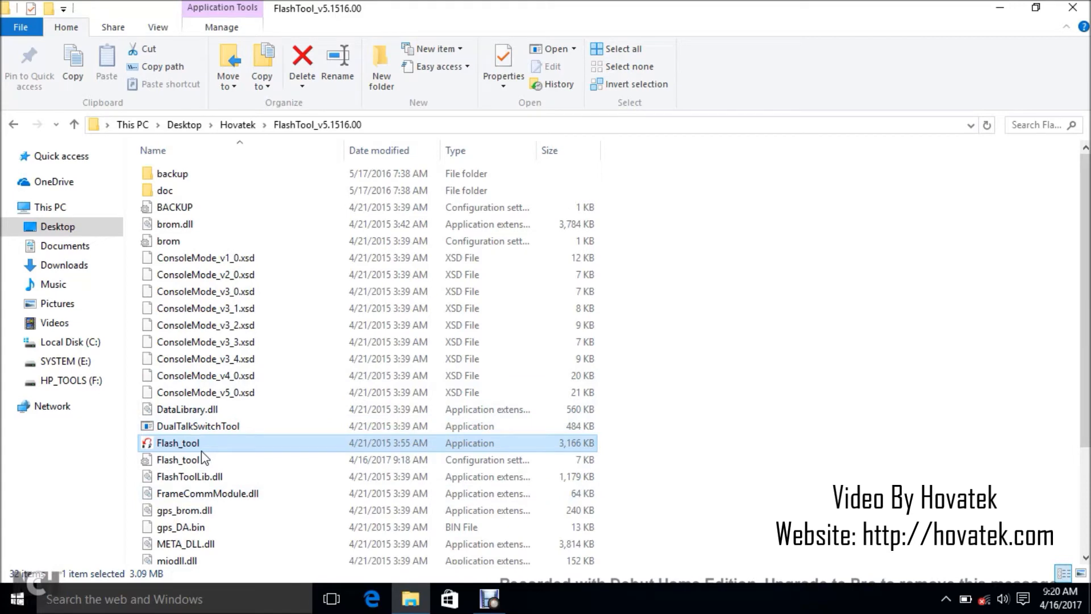
pyautogui.moveTo(191, 446)
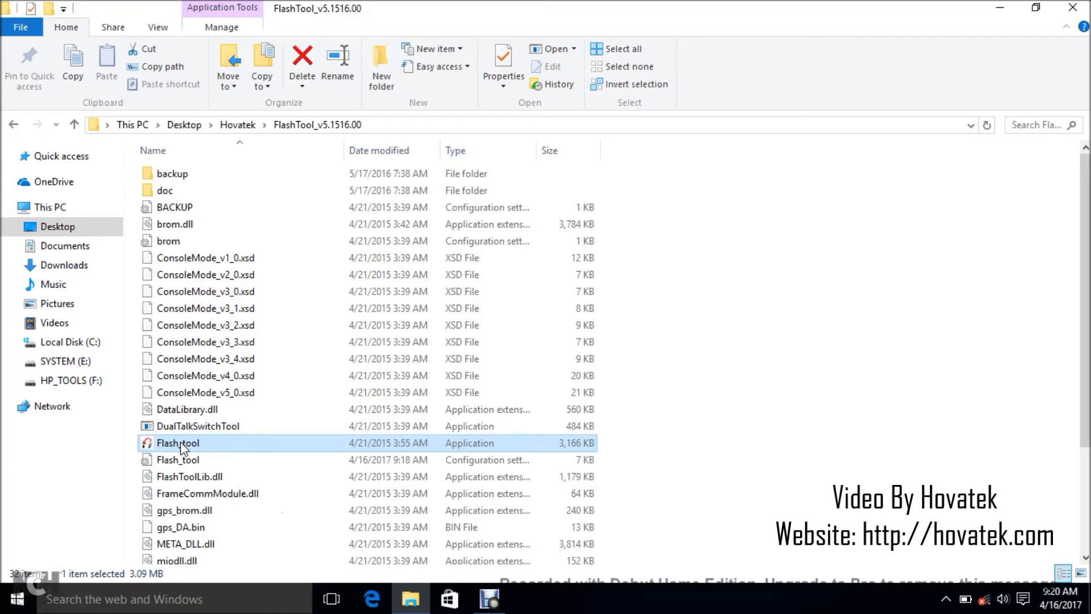
# Launch Flash_tool.exe and dismiss the startup scatter notice to reach the download workspace
pyautogui.rightClick(177, 443)
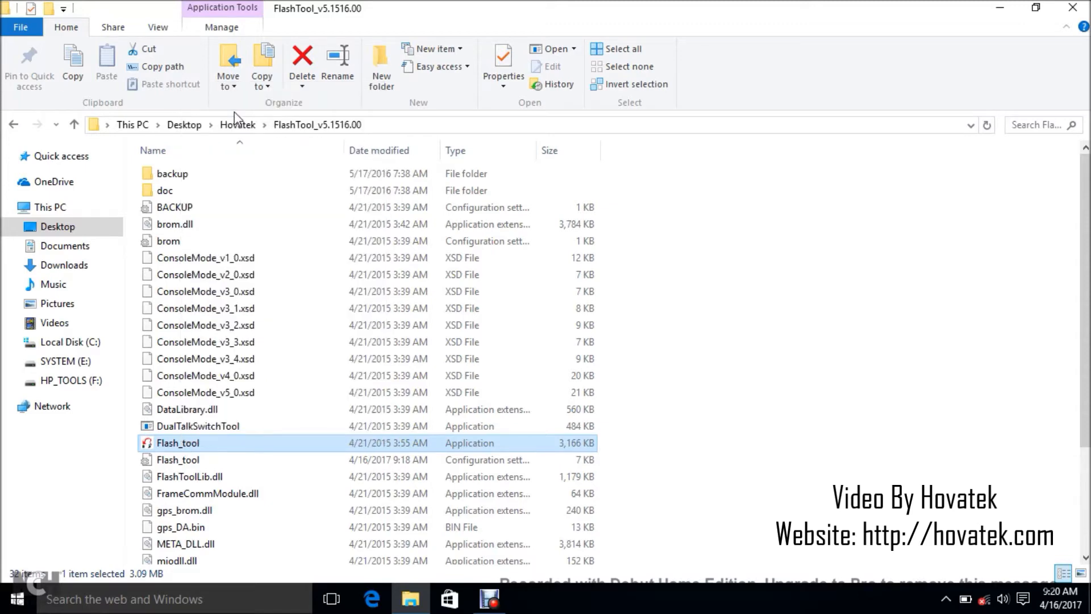
pyautogui.doubleClick(177, 442)
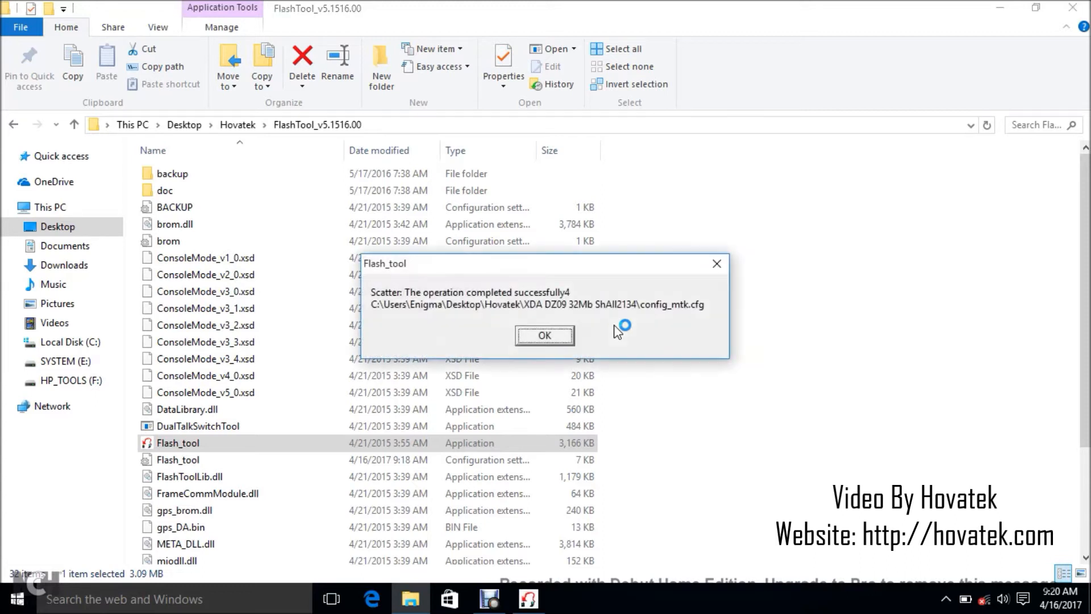
pyautogui.click(544, 334)
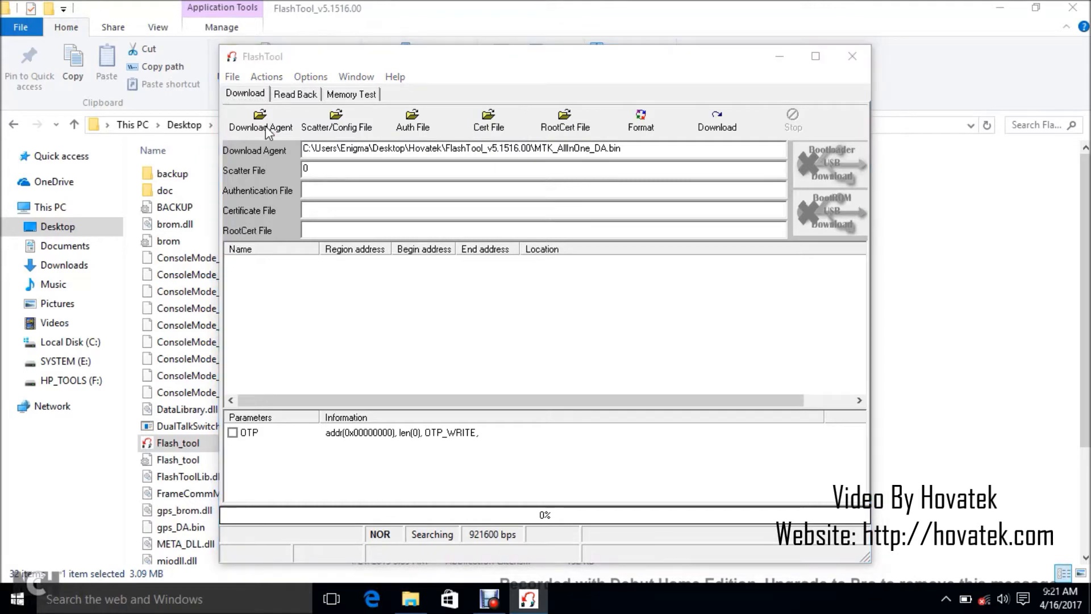
# Load MTK_AllInOne_DA.bin from the FlashTool folder as the download agent
pyautogui.click(259, 119)
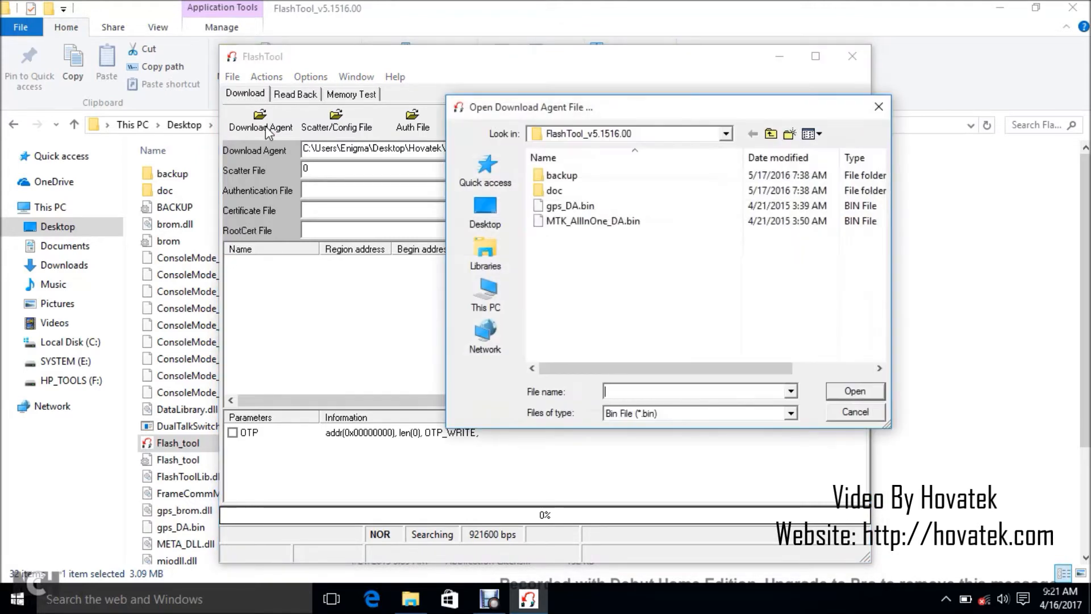
pyautogui.click(592, 220)
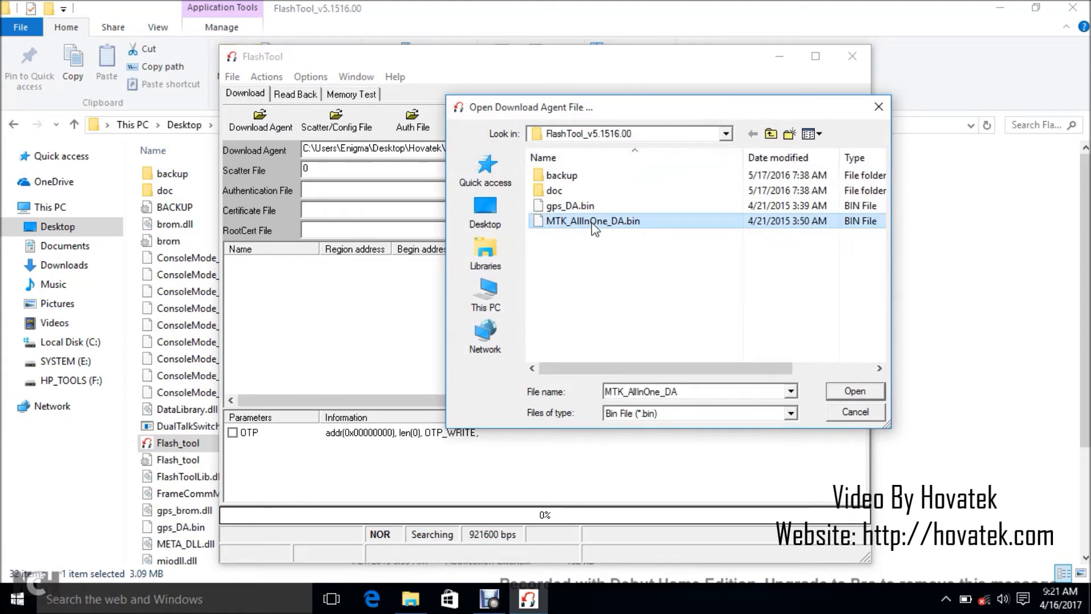
pyautogui.moveTo(852, 399)
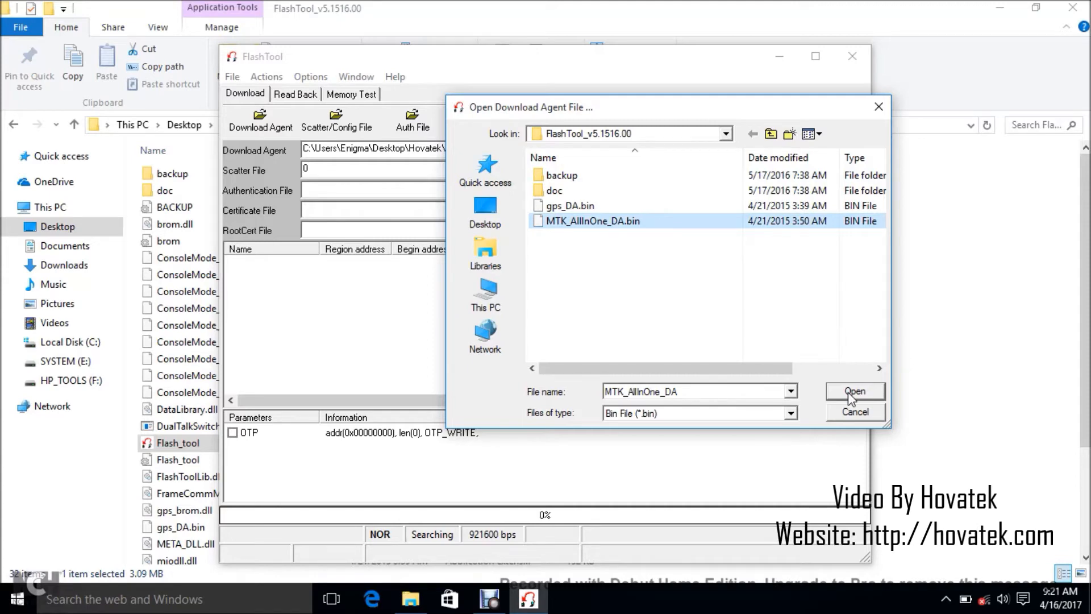
pyautogui.click(855, 390)
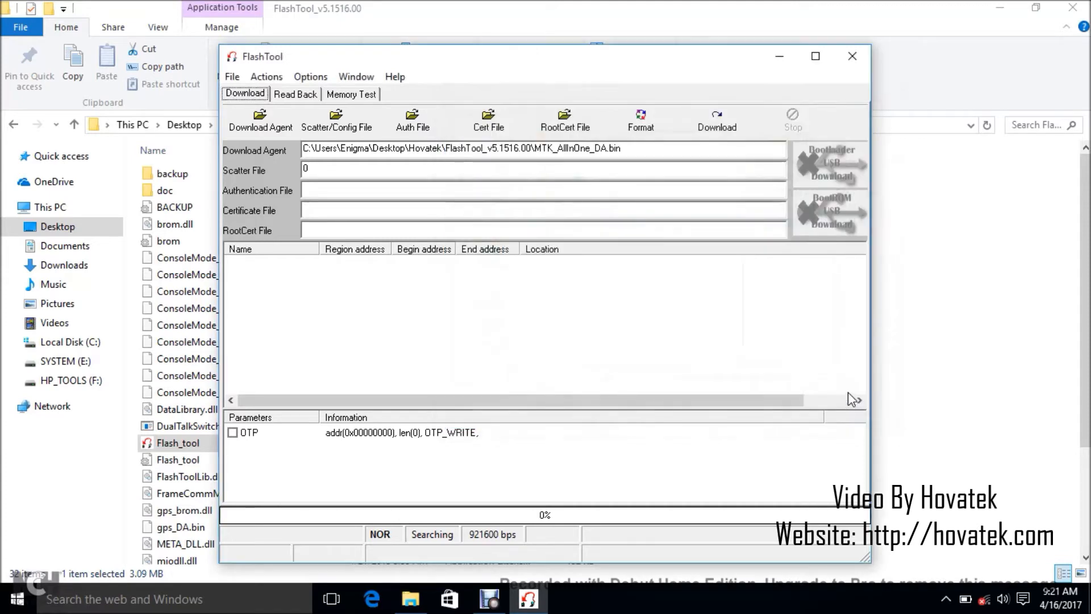
pyautogui.moveTo(461, 272)
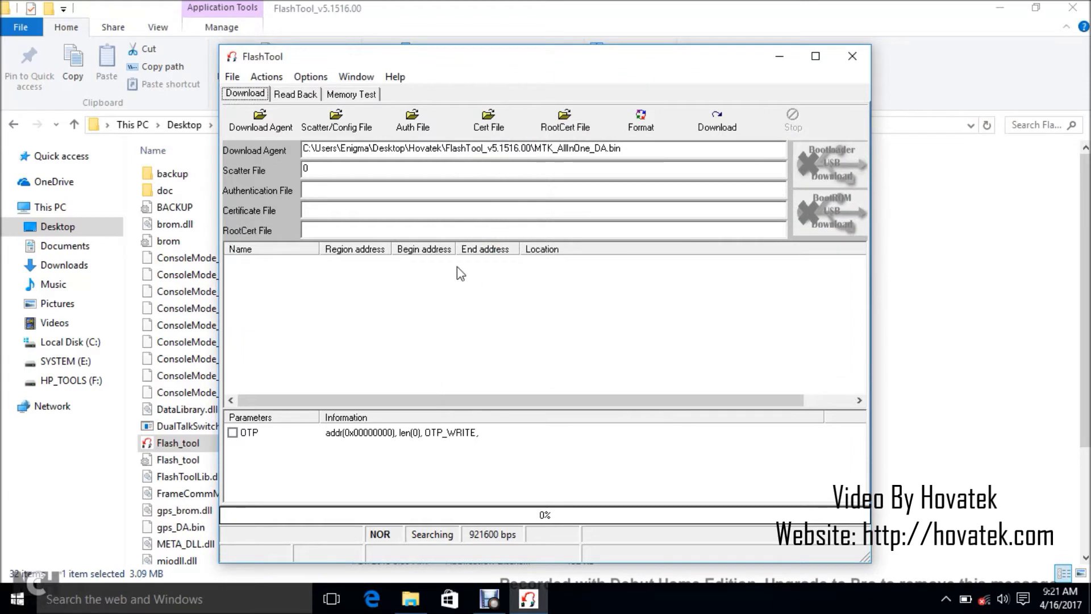
pyautogui.moveTo(337, 122)
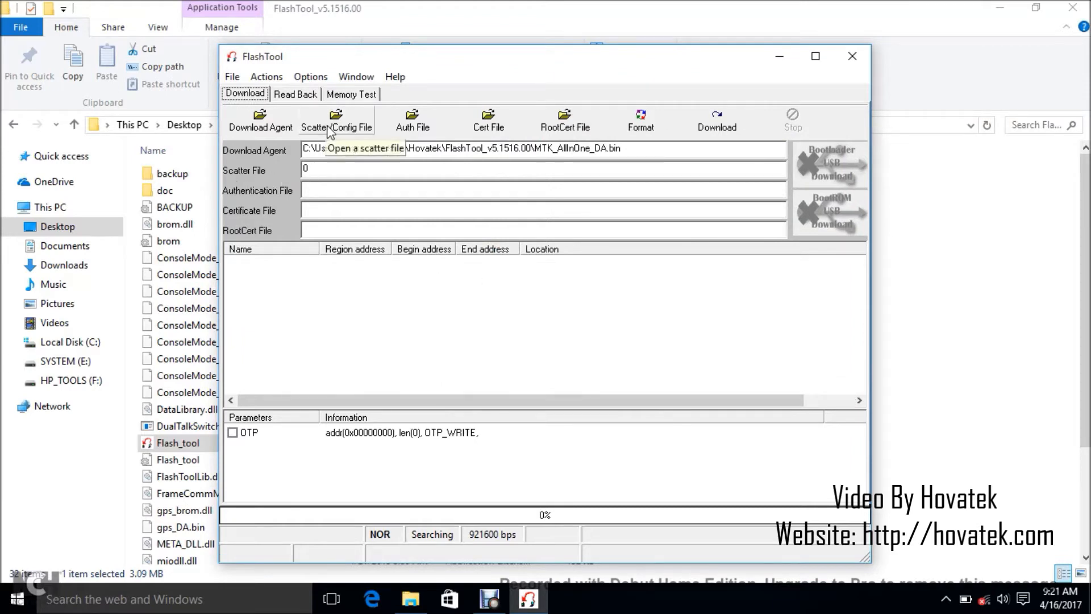
# Browse up to Hovatek, into olddump, and select config_mtk.cfg as the scatter/config file
pyautogui.click(337, 122)
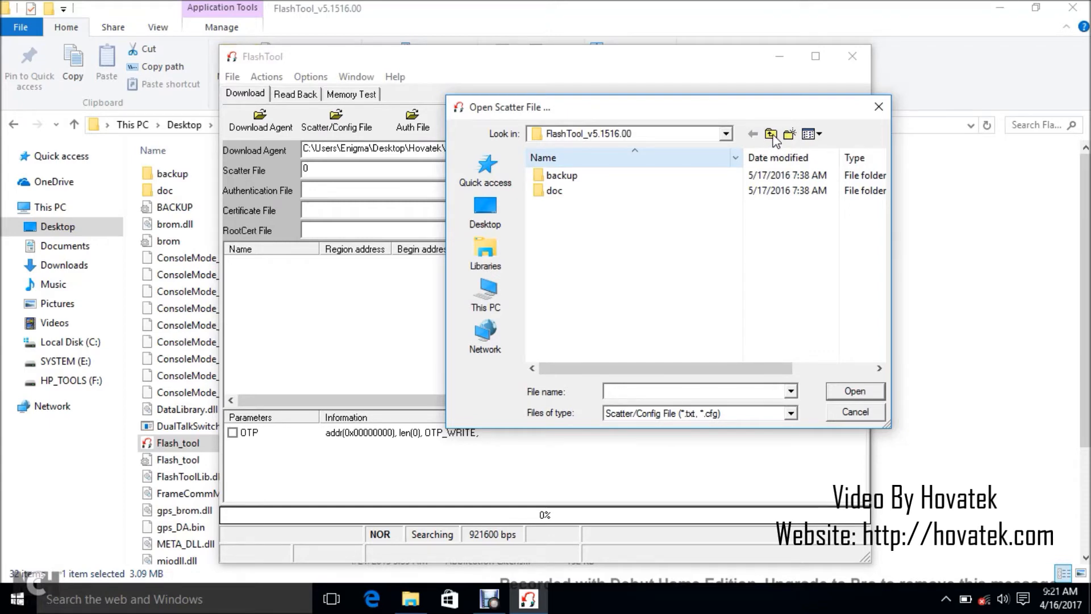
pyautogui.click(771, 134)
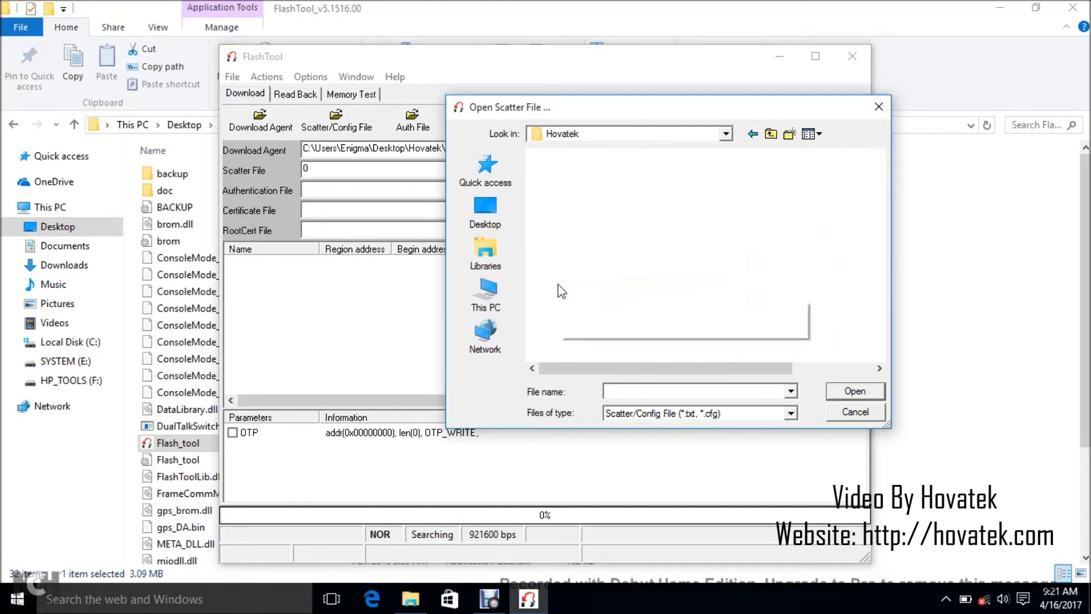
pyautogui.click(577, 175)
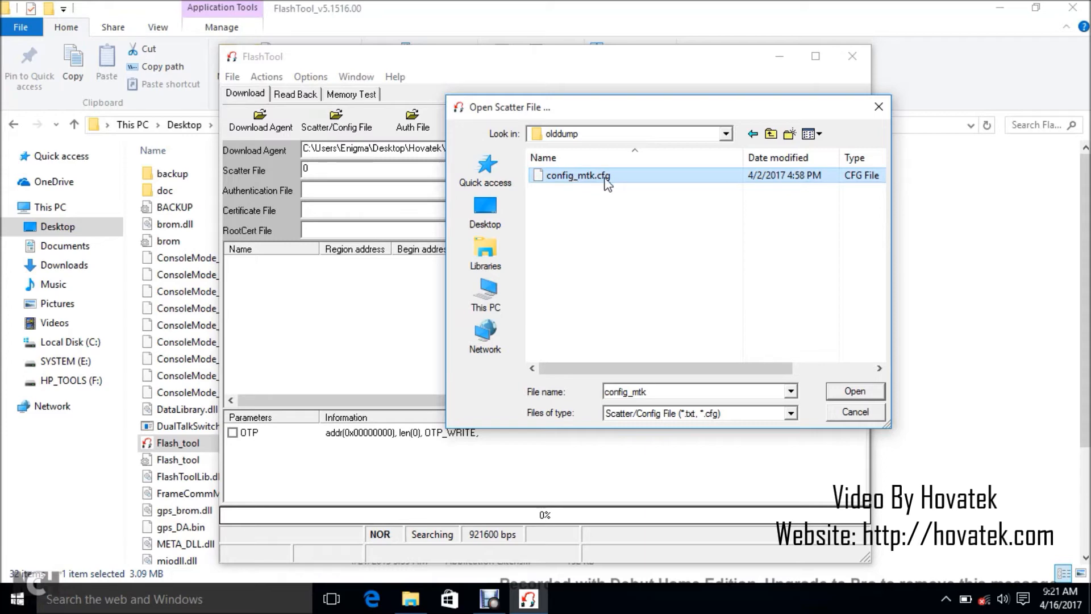
pyautogui.moveTo(620, 203)
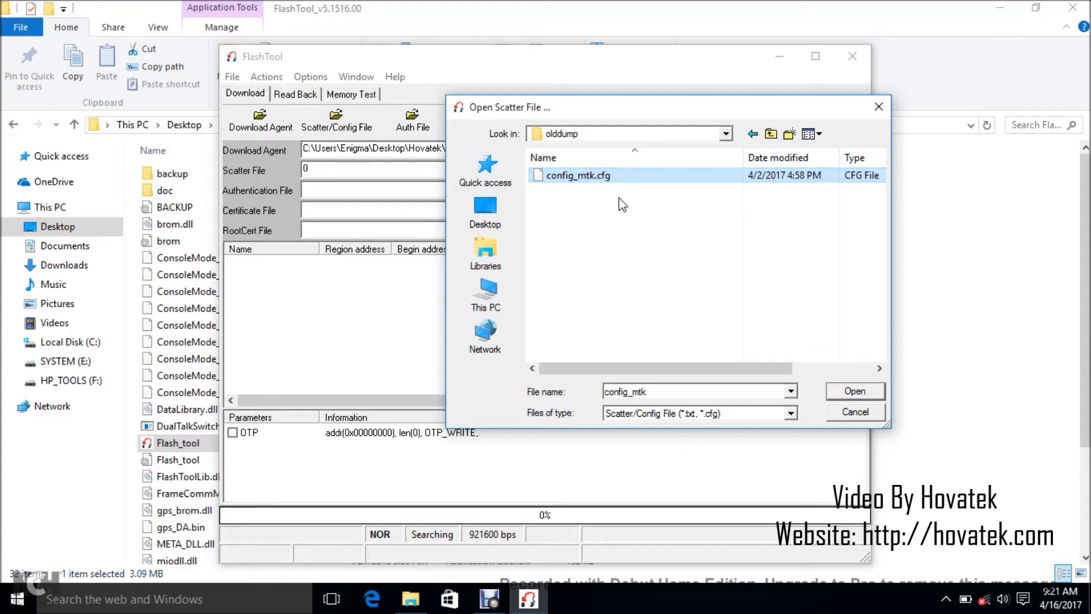
pyautogui.moveTo(577, 263)
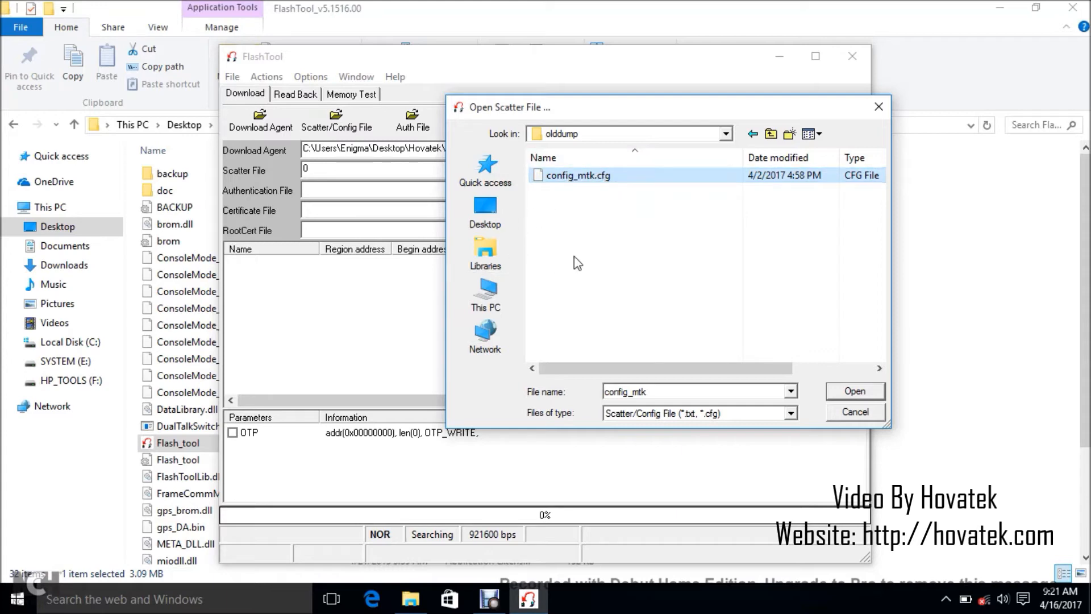
pyautogui.moveTo(749, 352)
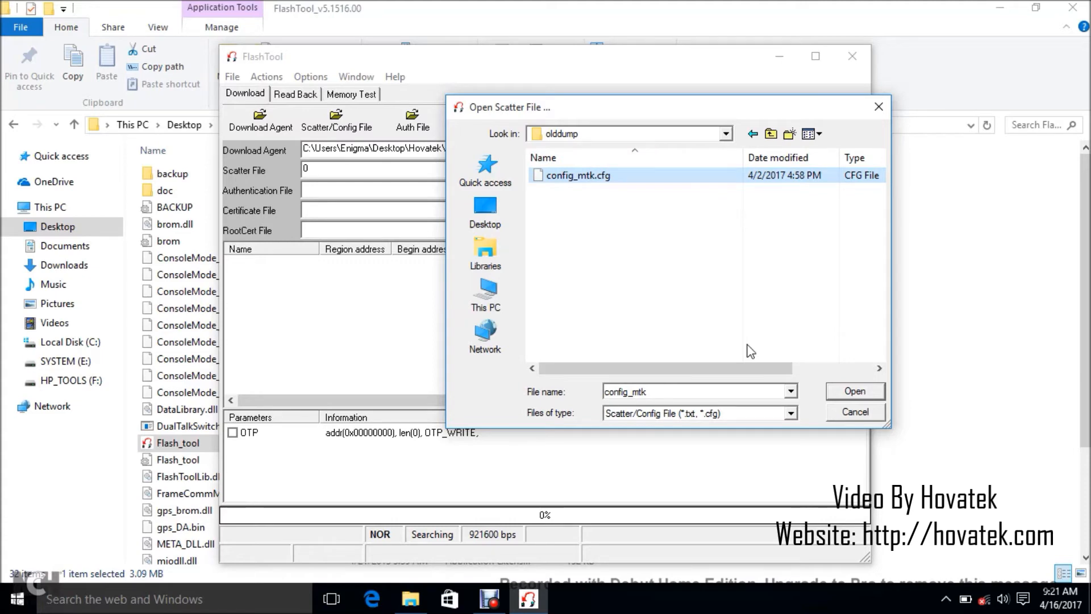
pyautogui.moveTo(619, 223)
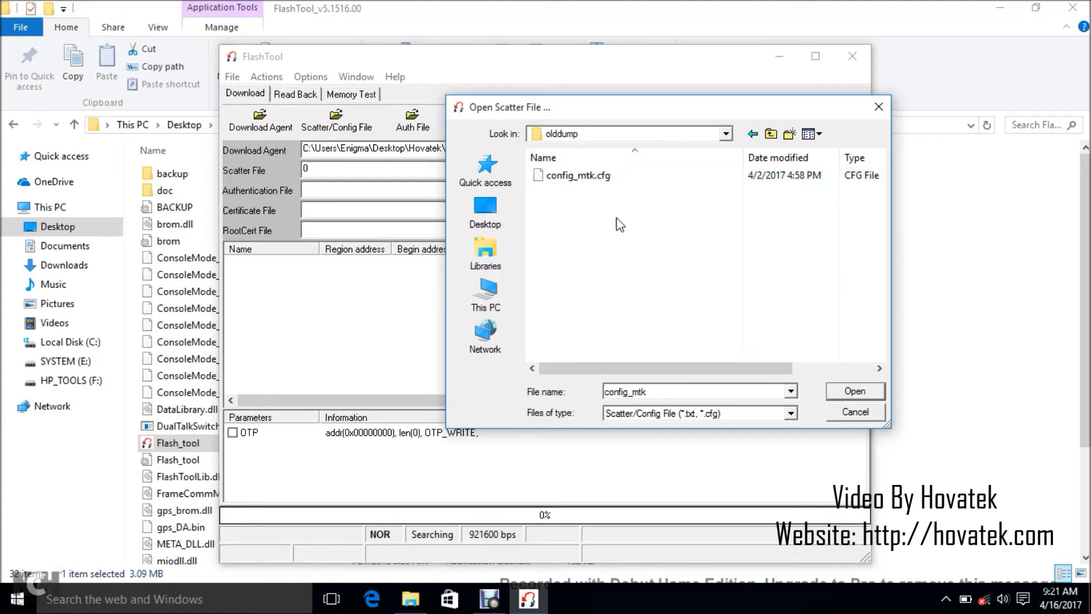
pyautogui.click(579, 175)
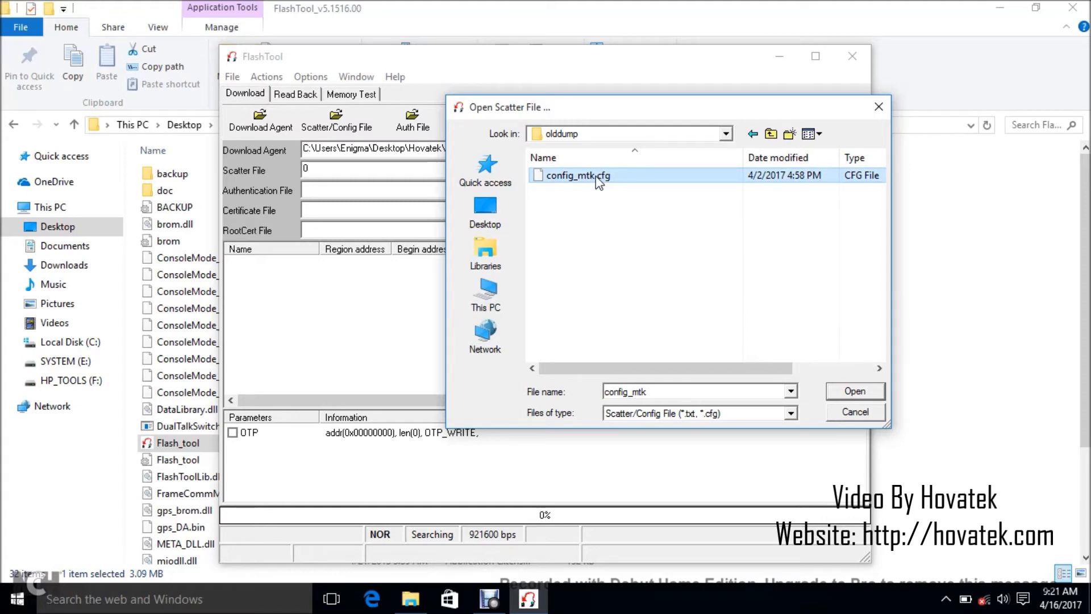
pyautogui.click(854, 390)
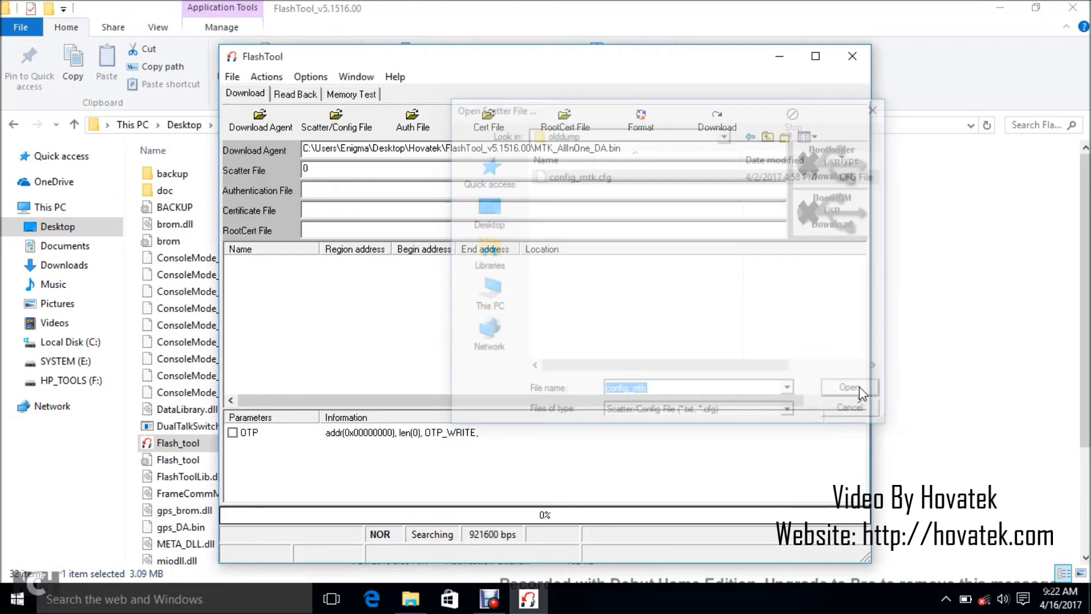
# Load config_mtk.cfg so ARM_BL, ARM_EXT_BL, PRIMARY_MAUI and VIVA regions are listed and checked
pyautogui.click(848, 387)
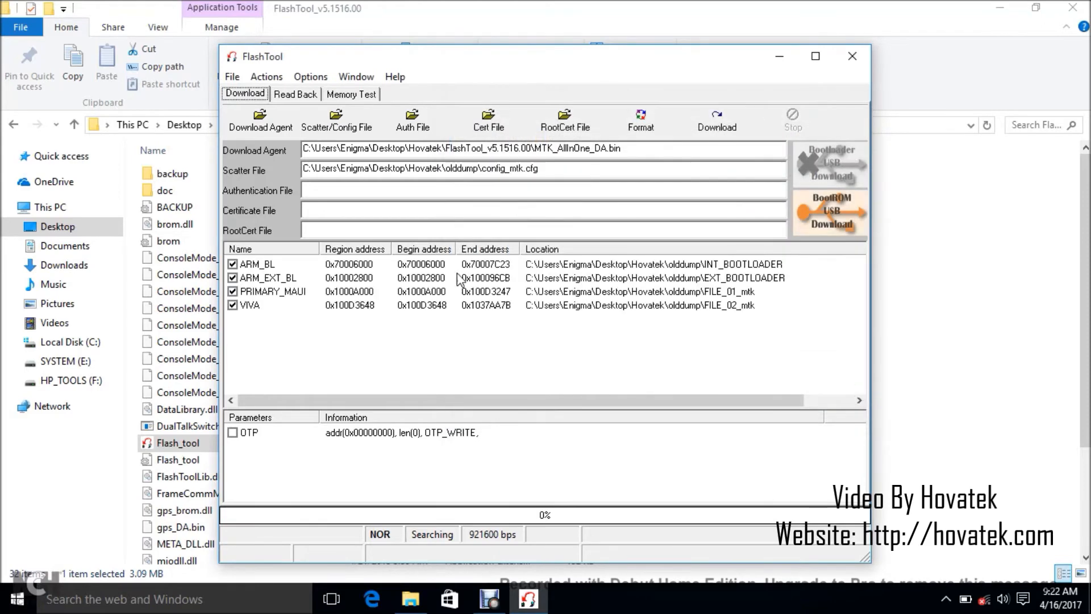
pyautogui.moveTo(249, 340)
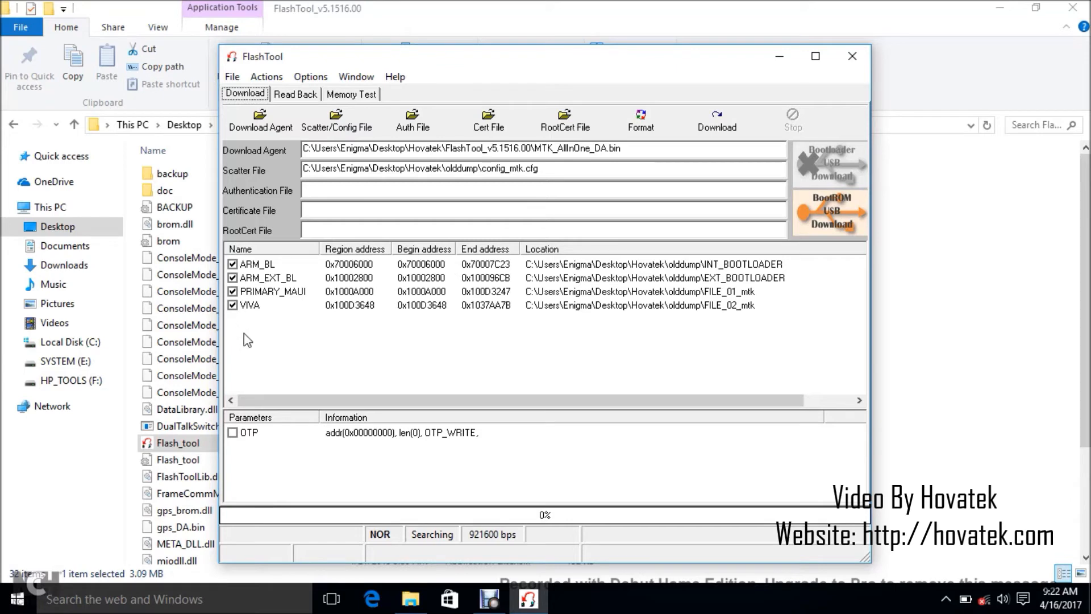
pyautogui.moveTo(254, 364)
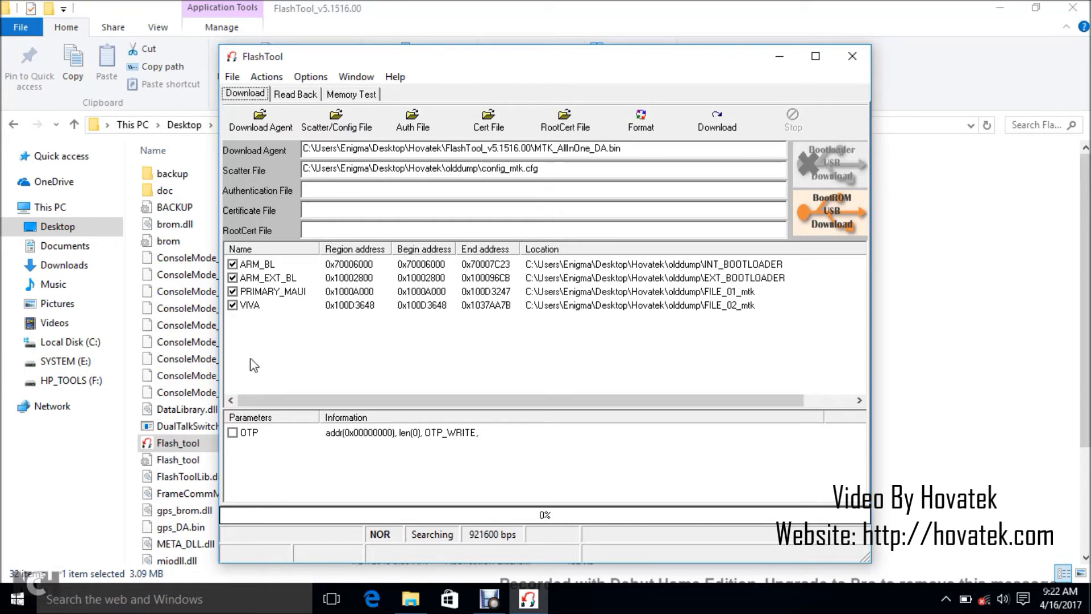
pyautogui.moveTo(718, 119)
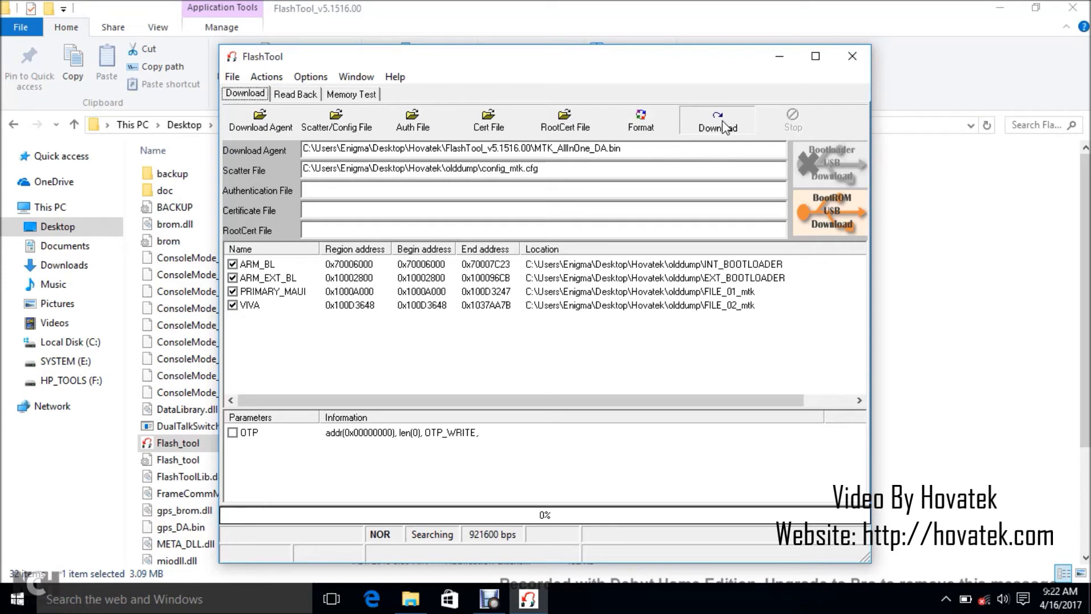
# Run Download (F9) to flash the MT6261 watch firmware to 100% with the green OK circle
pyautogui.click(717, 121)
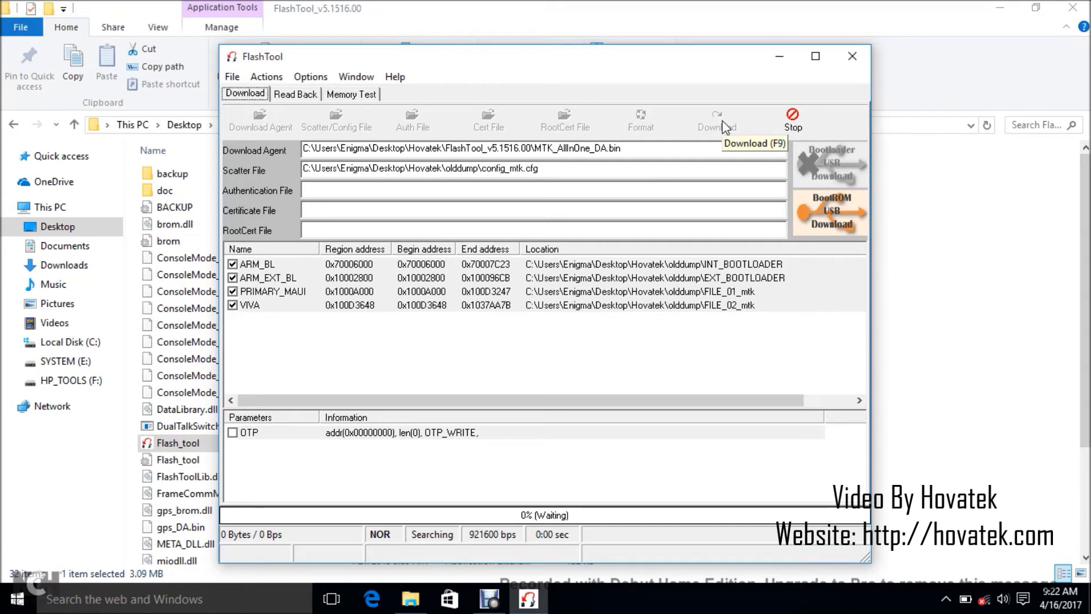
pyautogui.click(708, 119)
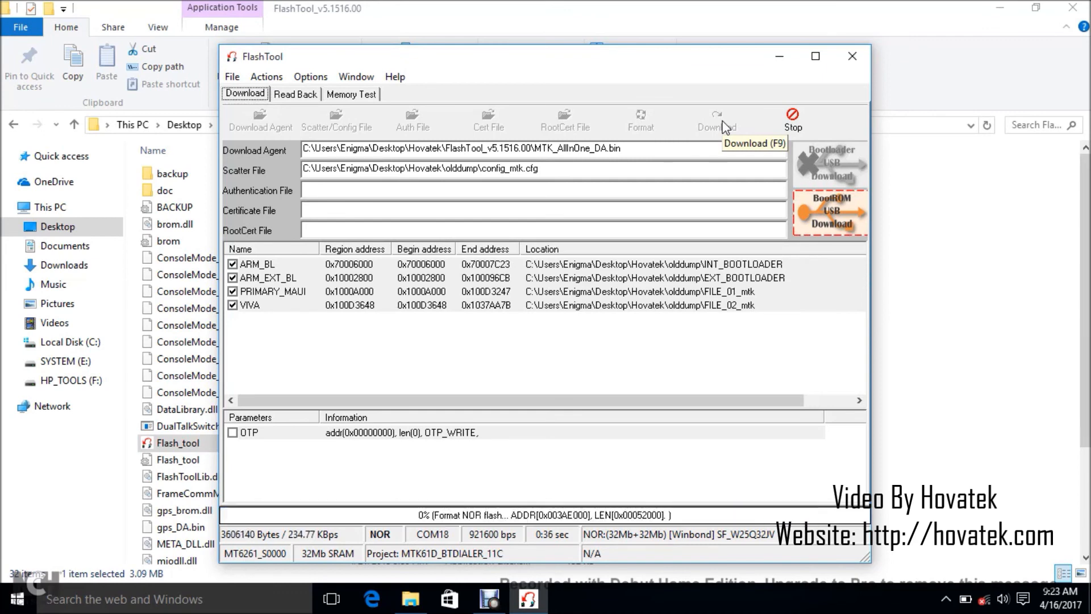
pyautogui.click(716, 118)
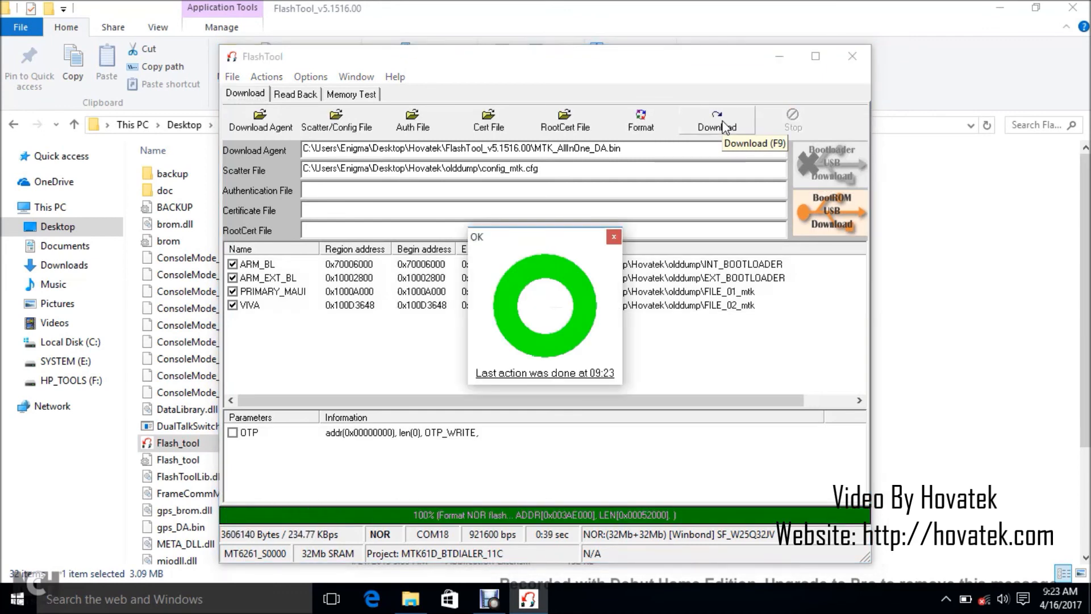